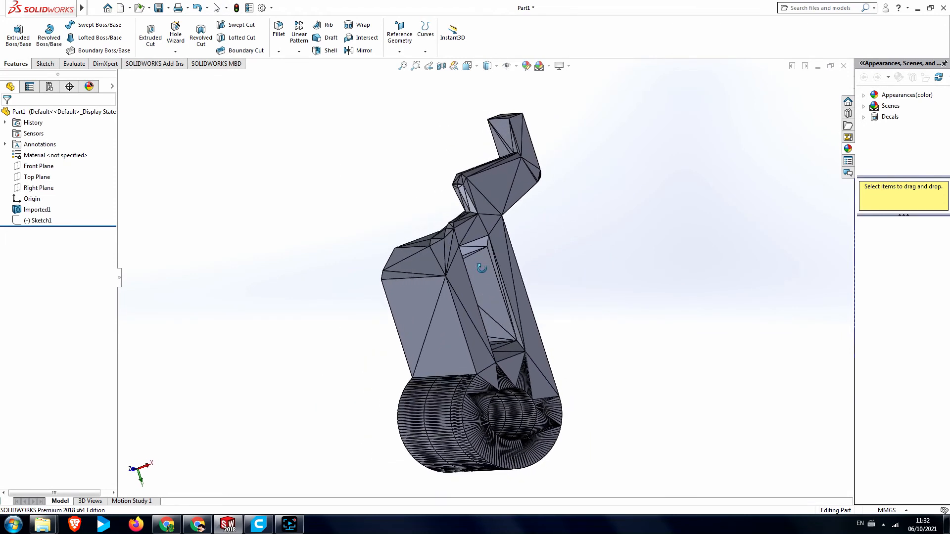
- Cut the Sketch1 profile into the top plate as a Blind 10 mm Extruded Cut
{"action": "left_click_drag", "start_coordinate": [482, 268], "coordinate": [634, 246]}
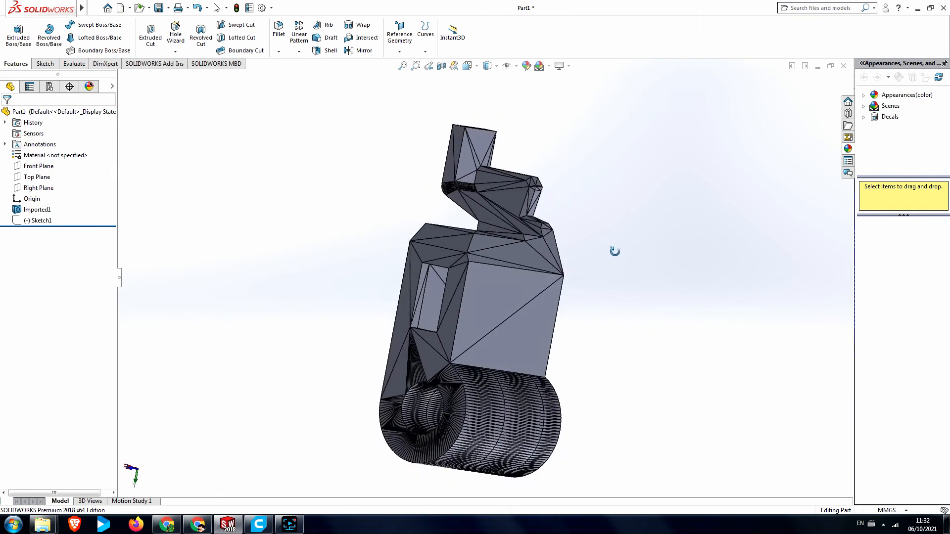
{"action": "left_click_drag", "start_coordinate": [614, 252], "coordinate": [634, 291]}
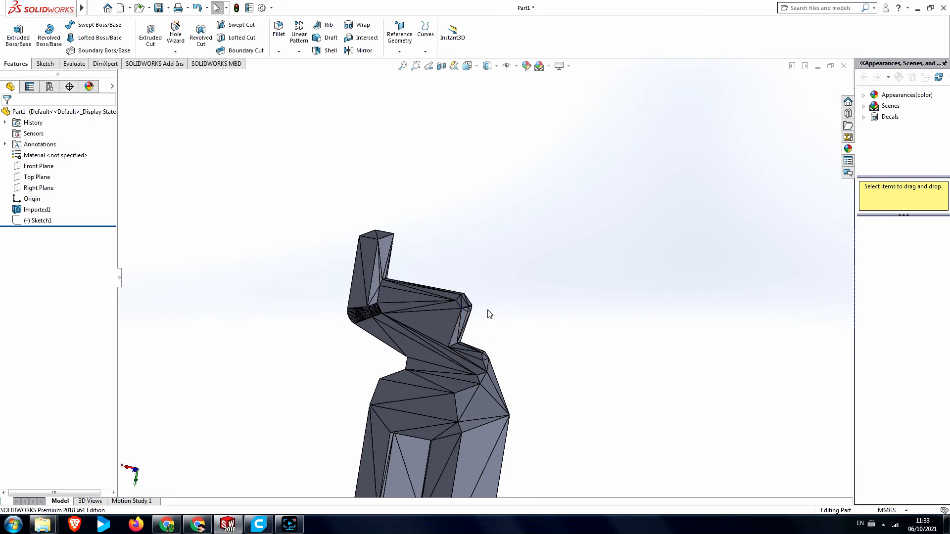
{"action": "mouse_move", "coordinate": [331, 260]}
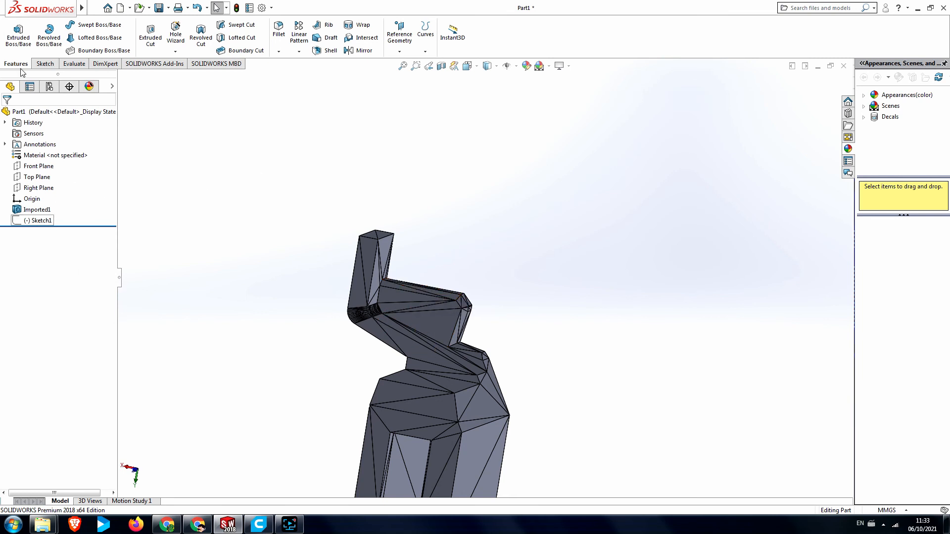
{"action": "left_click", "coordinate": [150, 37]}
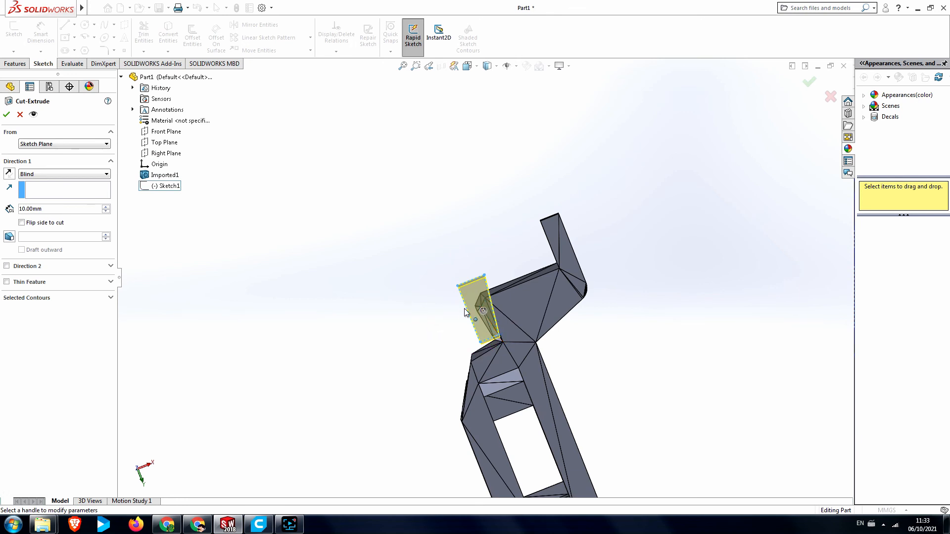
{"action": "mouse_move", "coordinate": [772, 88]}
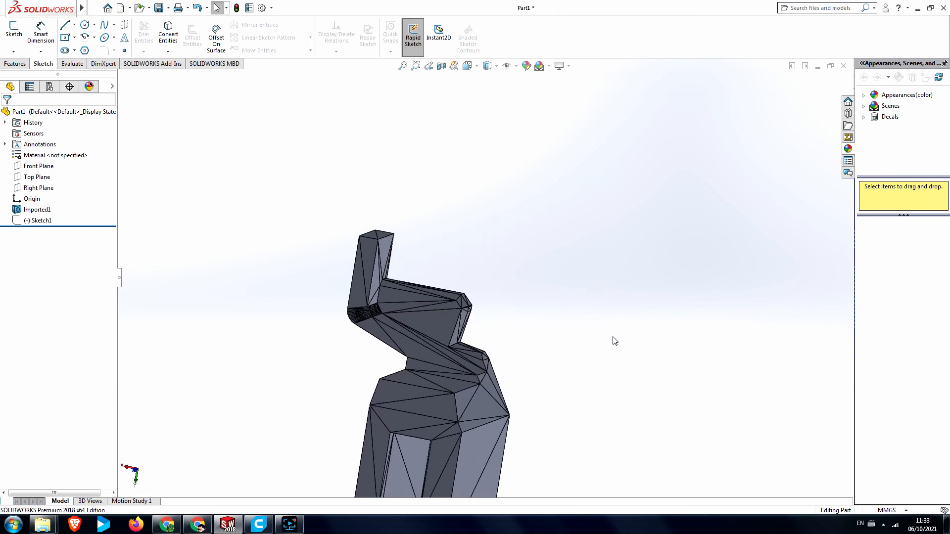
{"action": "left_click", "coordinate": [15, 63]}
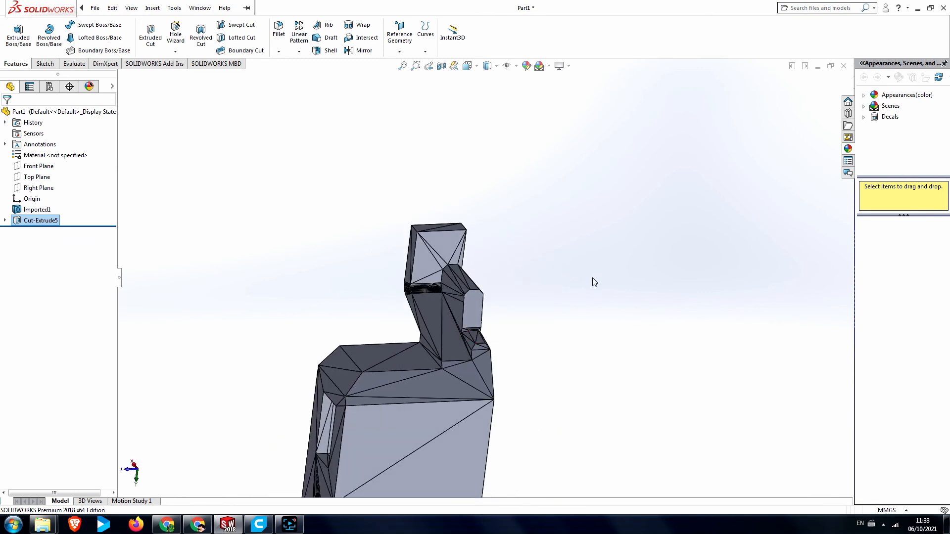
{"action": "left_click_drag", "start_coordinate": [594, 282], "coordinate": [514, 227]}
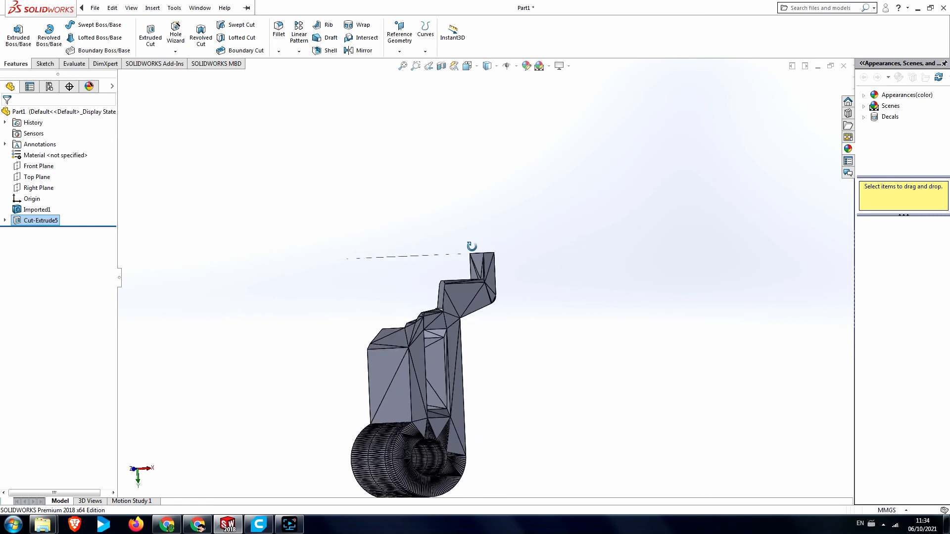
{"action": "left_click_drag", "start_coordinate": [473, 249], "coordinate": [548, 268]}
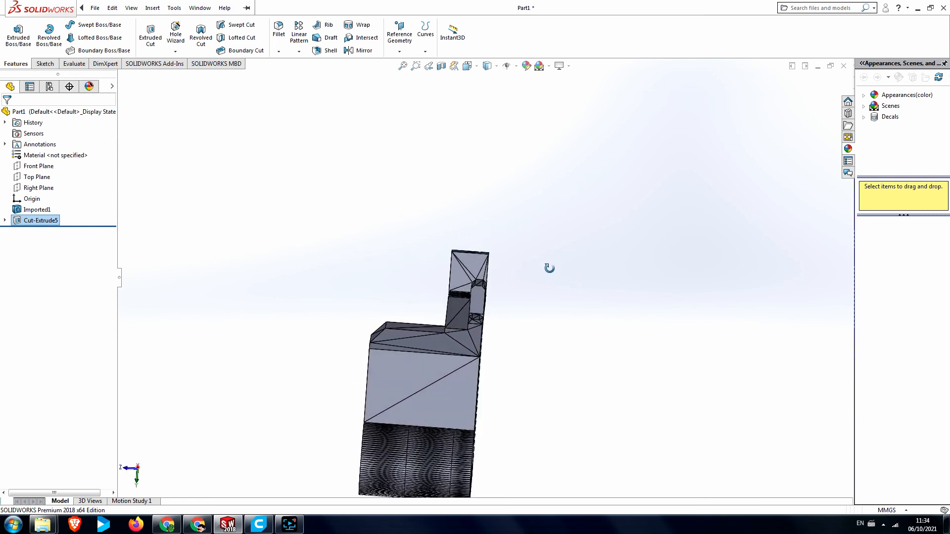
{"action": "left_click_drag", "start_coordinate": [549, 268], "coordinate": [600, 329]}
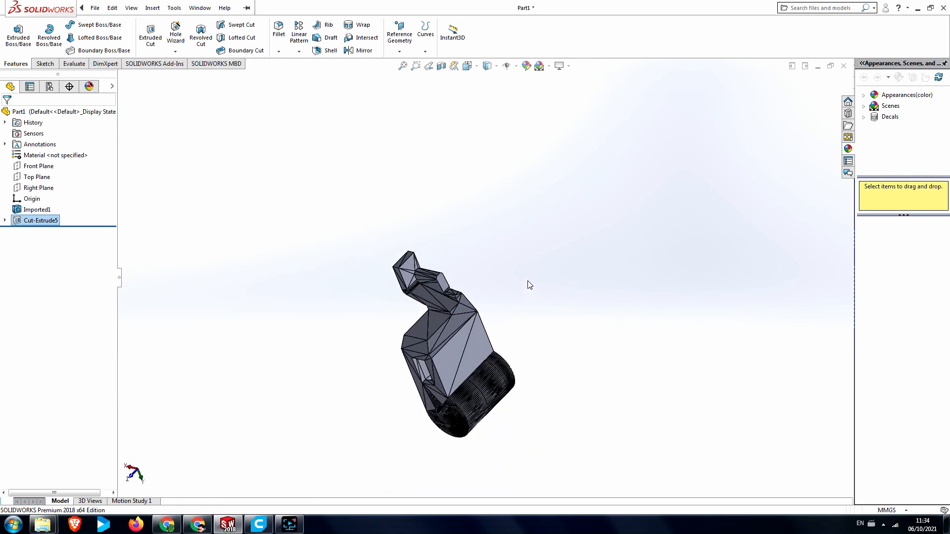
{"action": "mouse_move", "coordinate": [514, 271]}
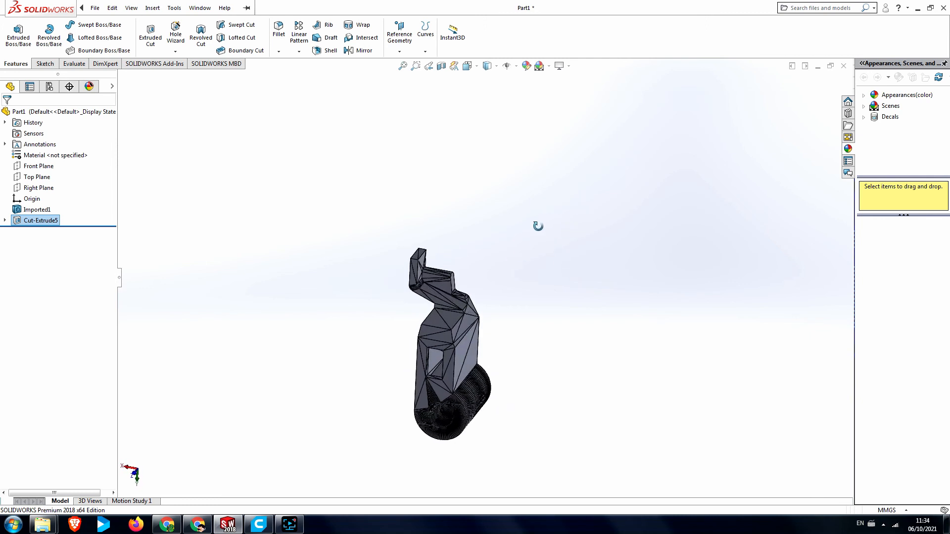
{"action": "left_click_drag", "start_coordinate": [537, 225], "coordinate": [584, 217]}
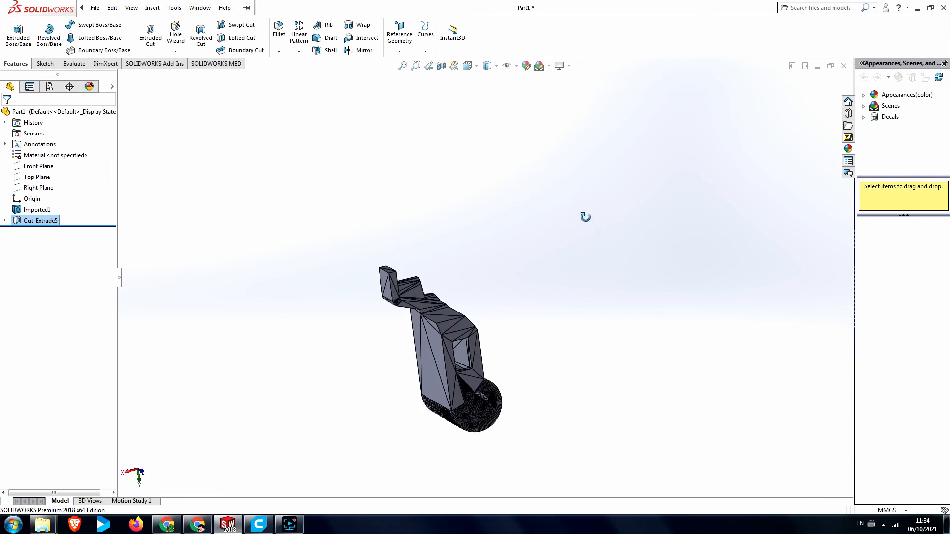
{"action": "left_click_drag", "start_coordinate": [584, 217], "coordinate": [524, 213]}
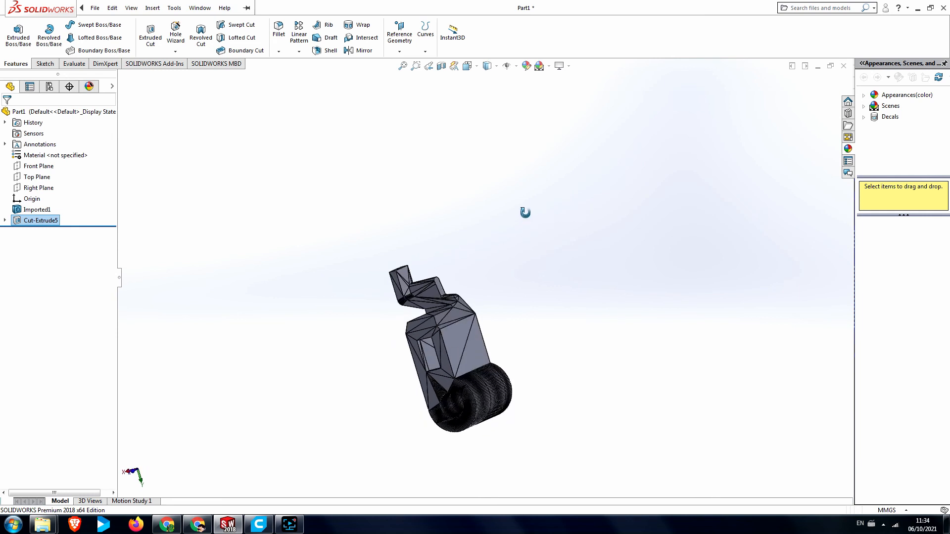